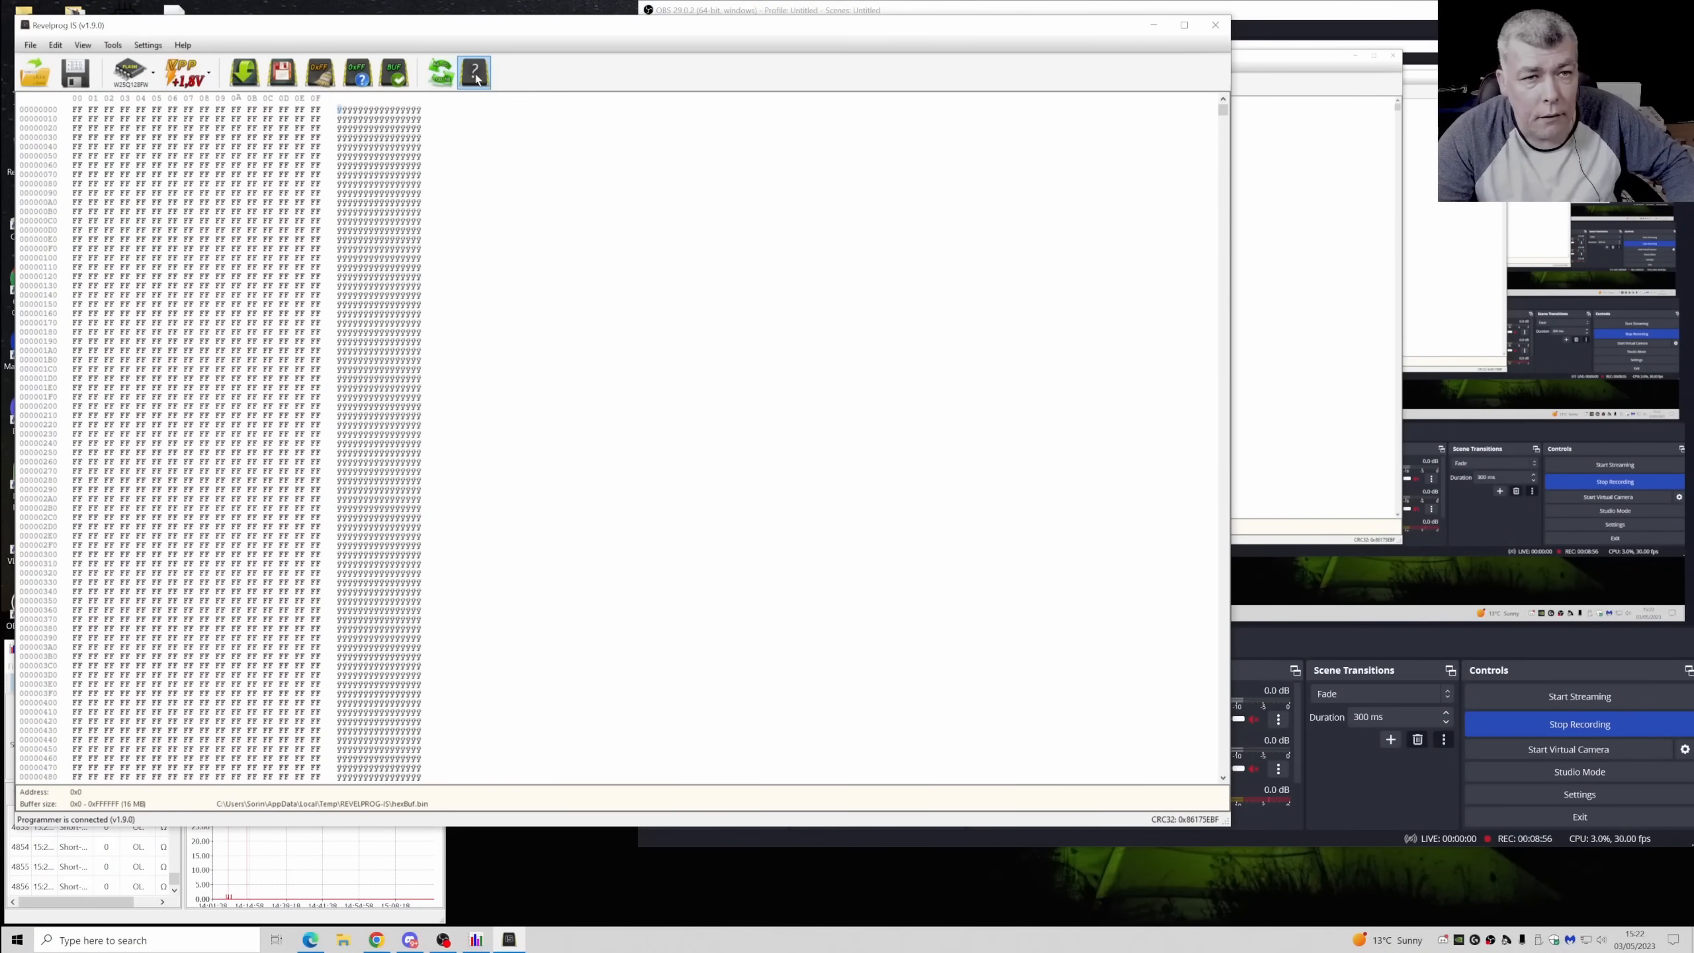
- Identify the chip at 3.3 V and read its contents into the buffer until verification passes
click(474, 71)
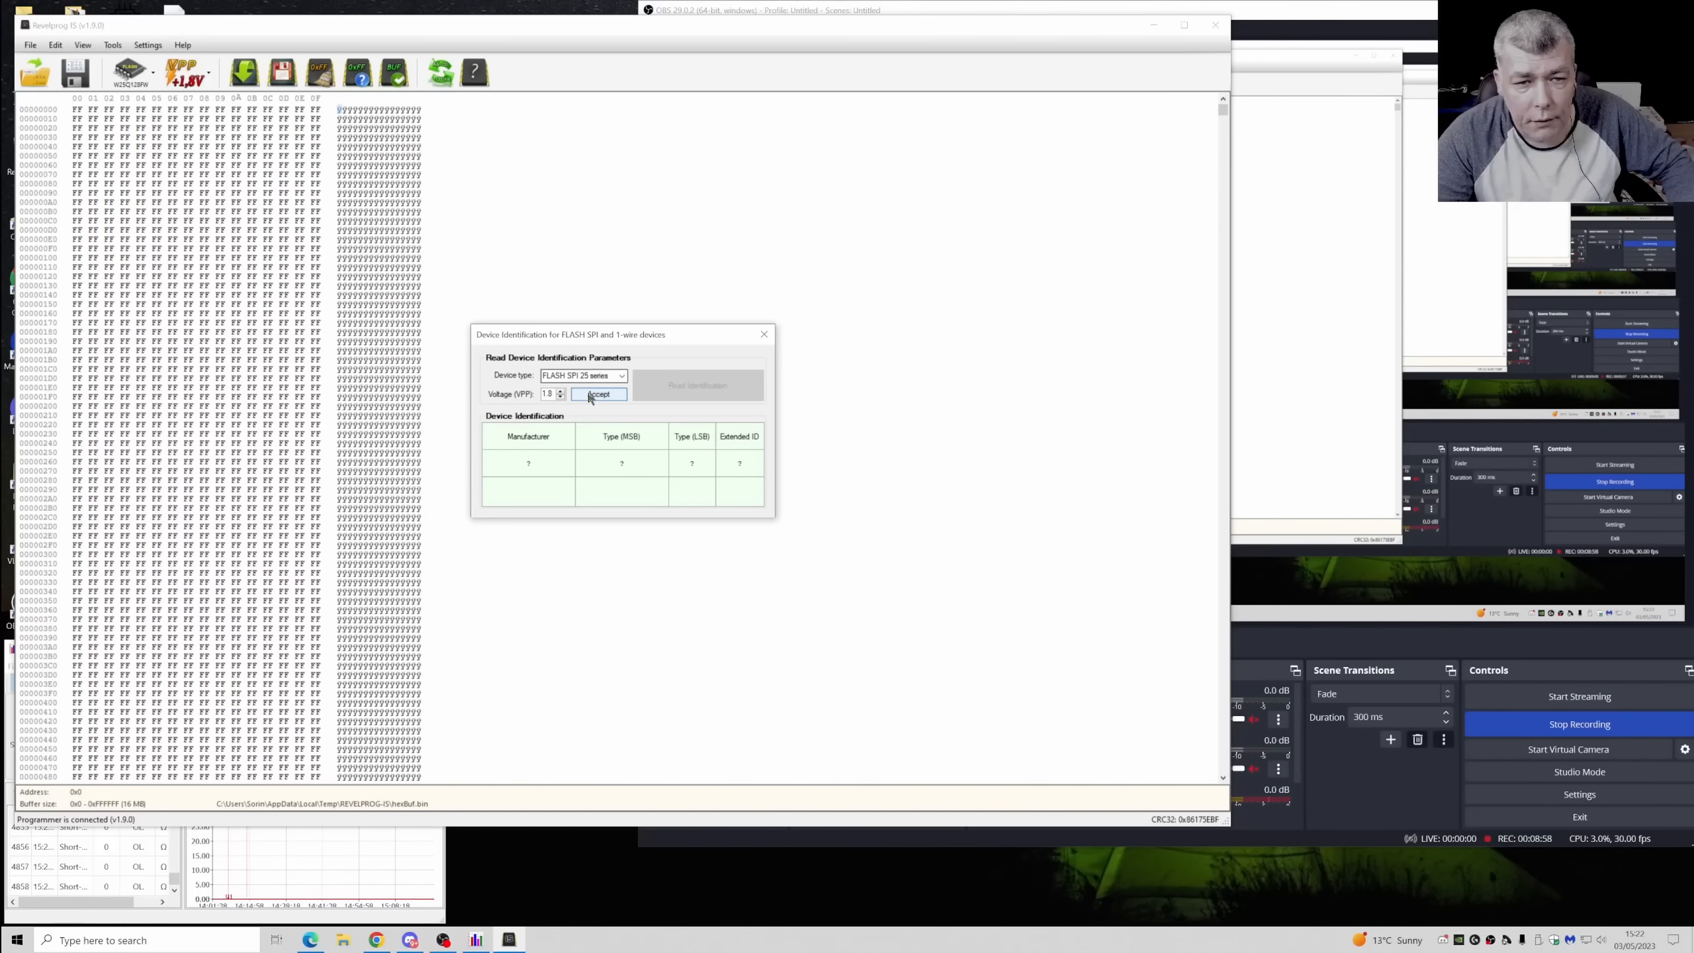
click(560, 390)
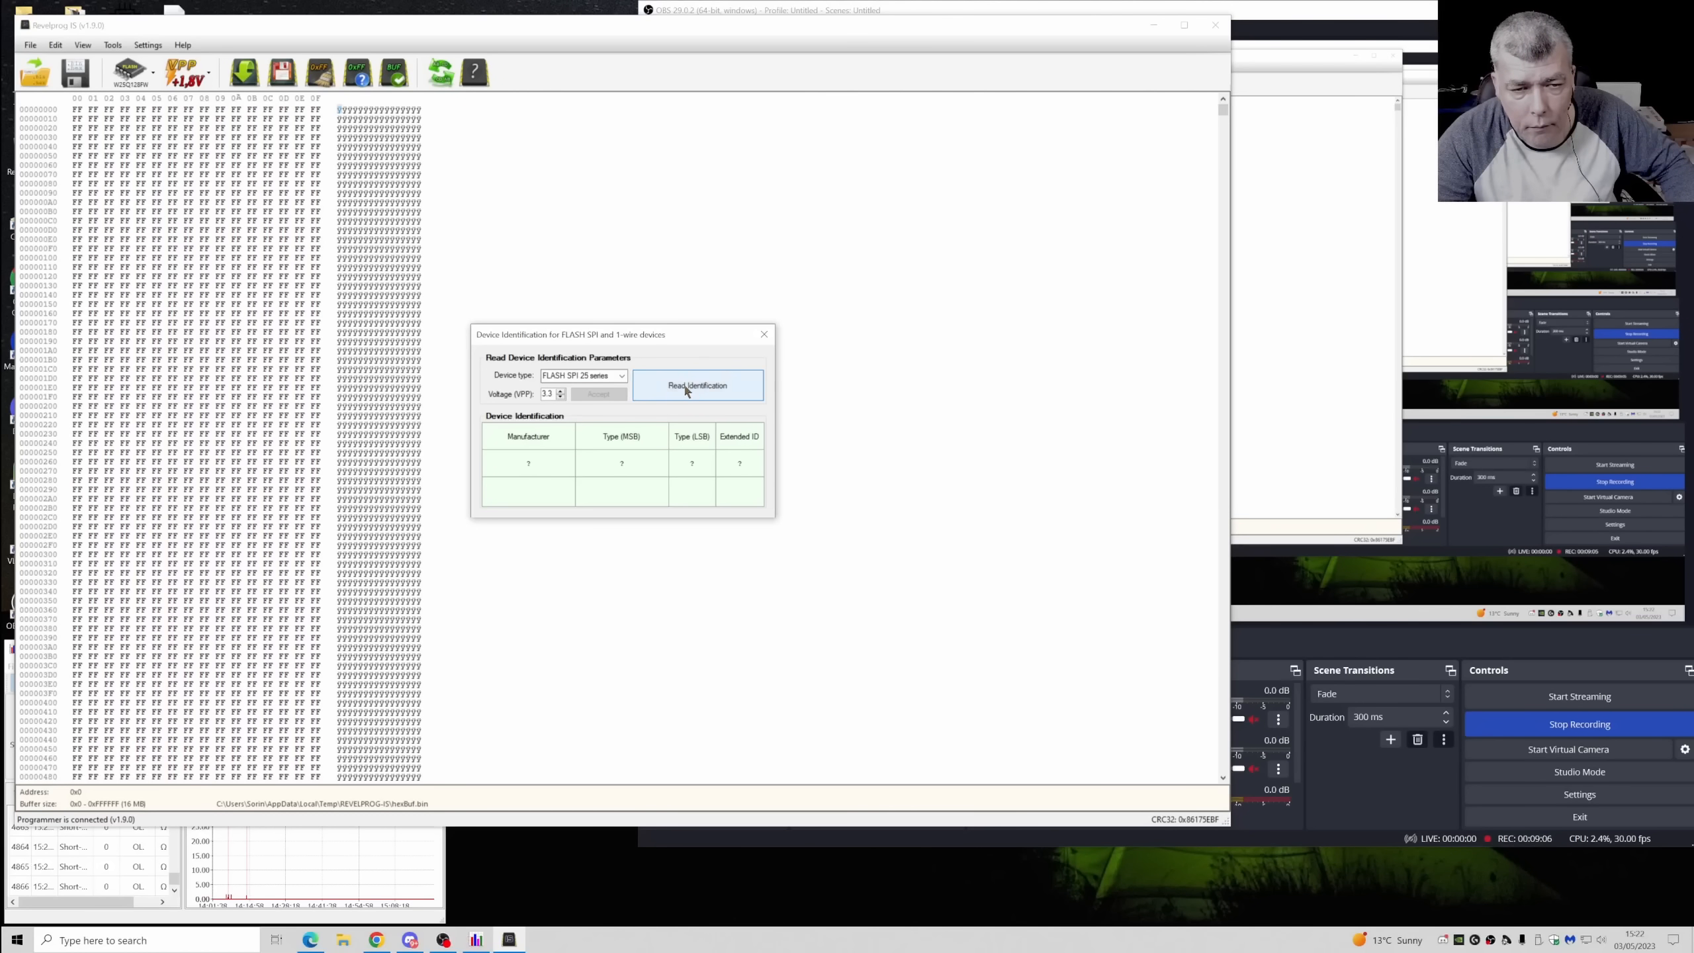
click(697, 385)
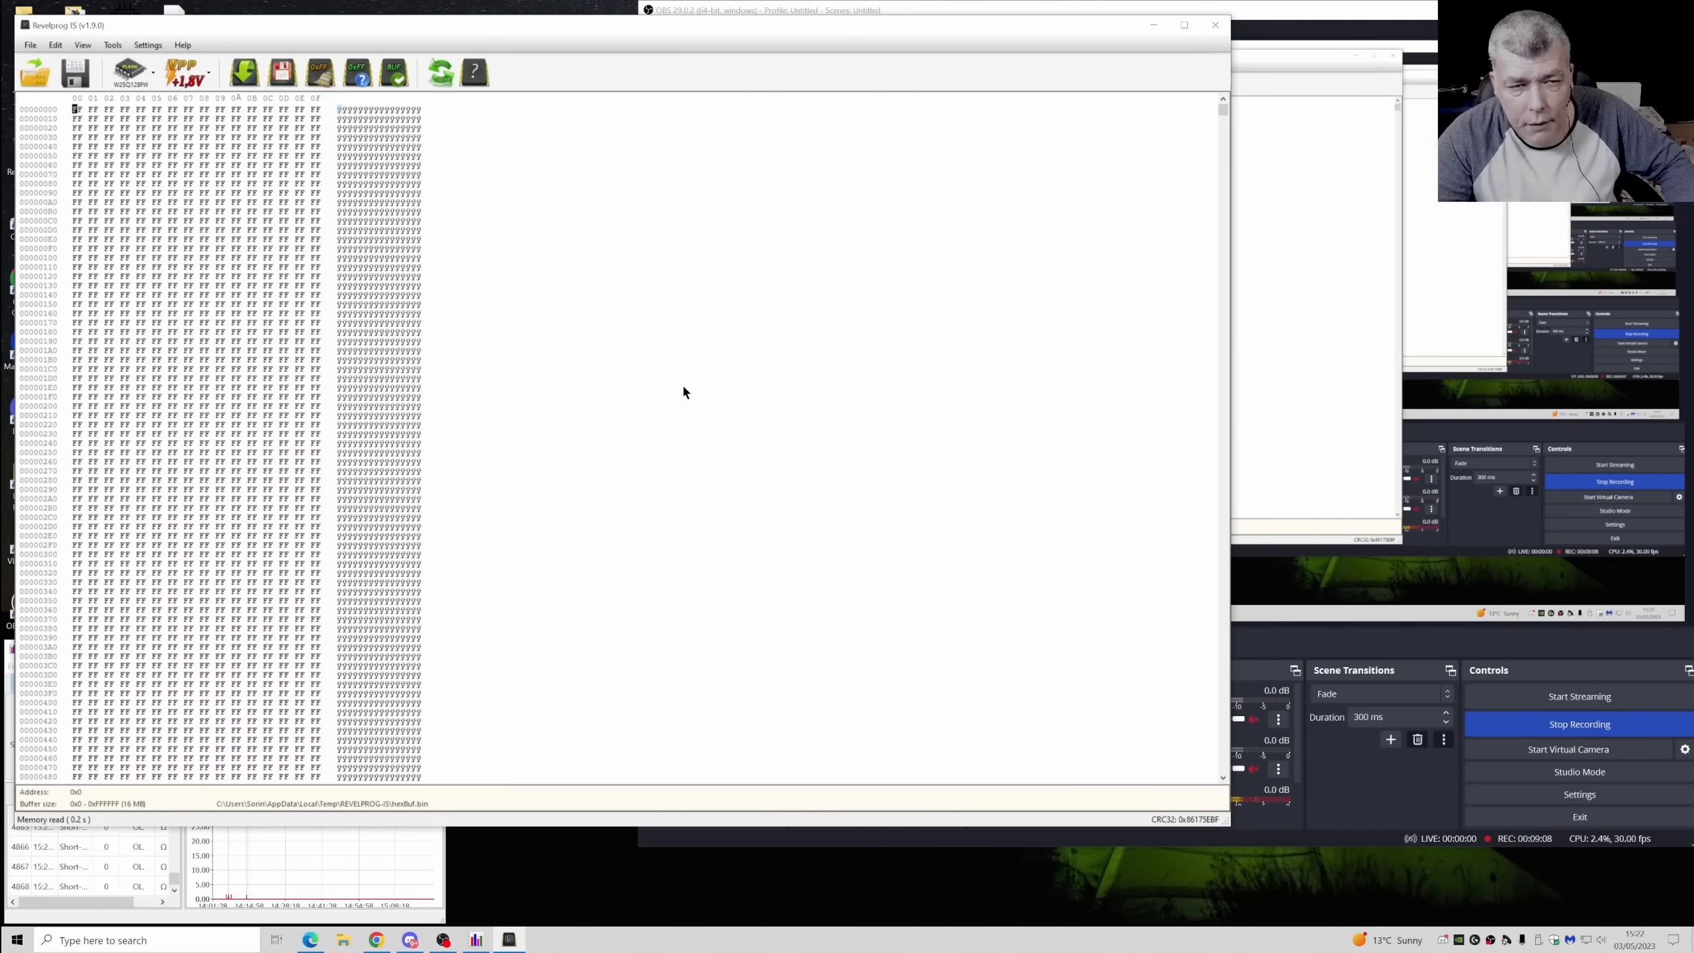
mouse_move(243, 72)
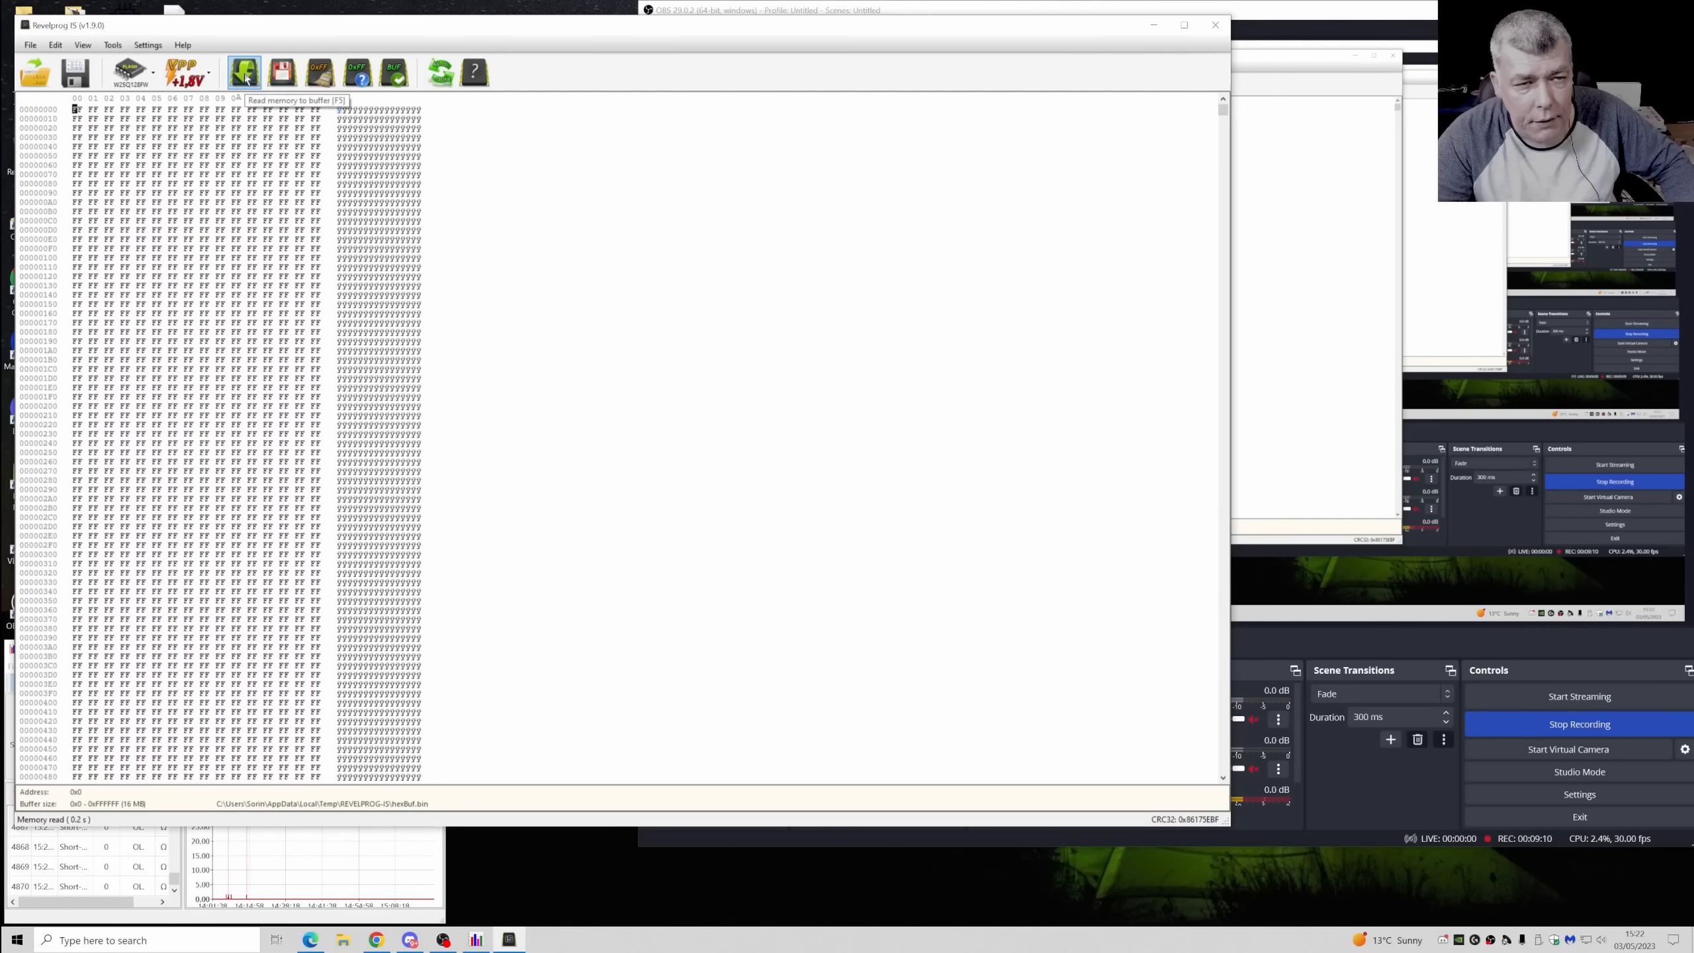
click(243, 72)
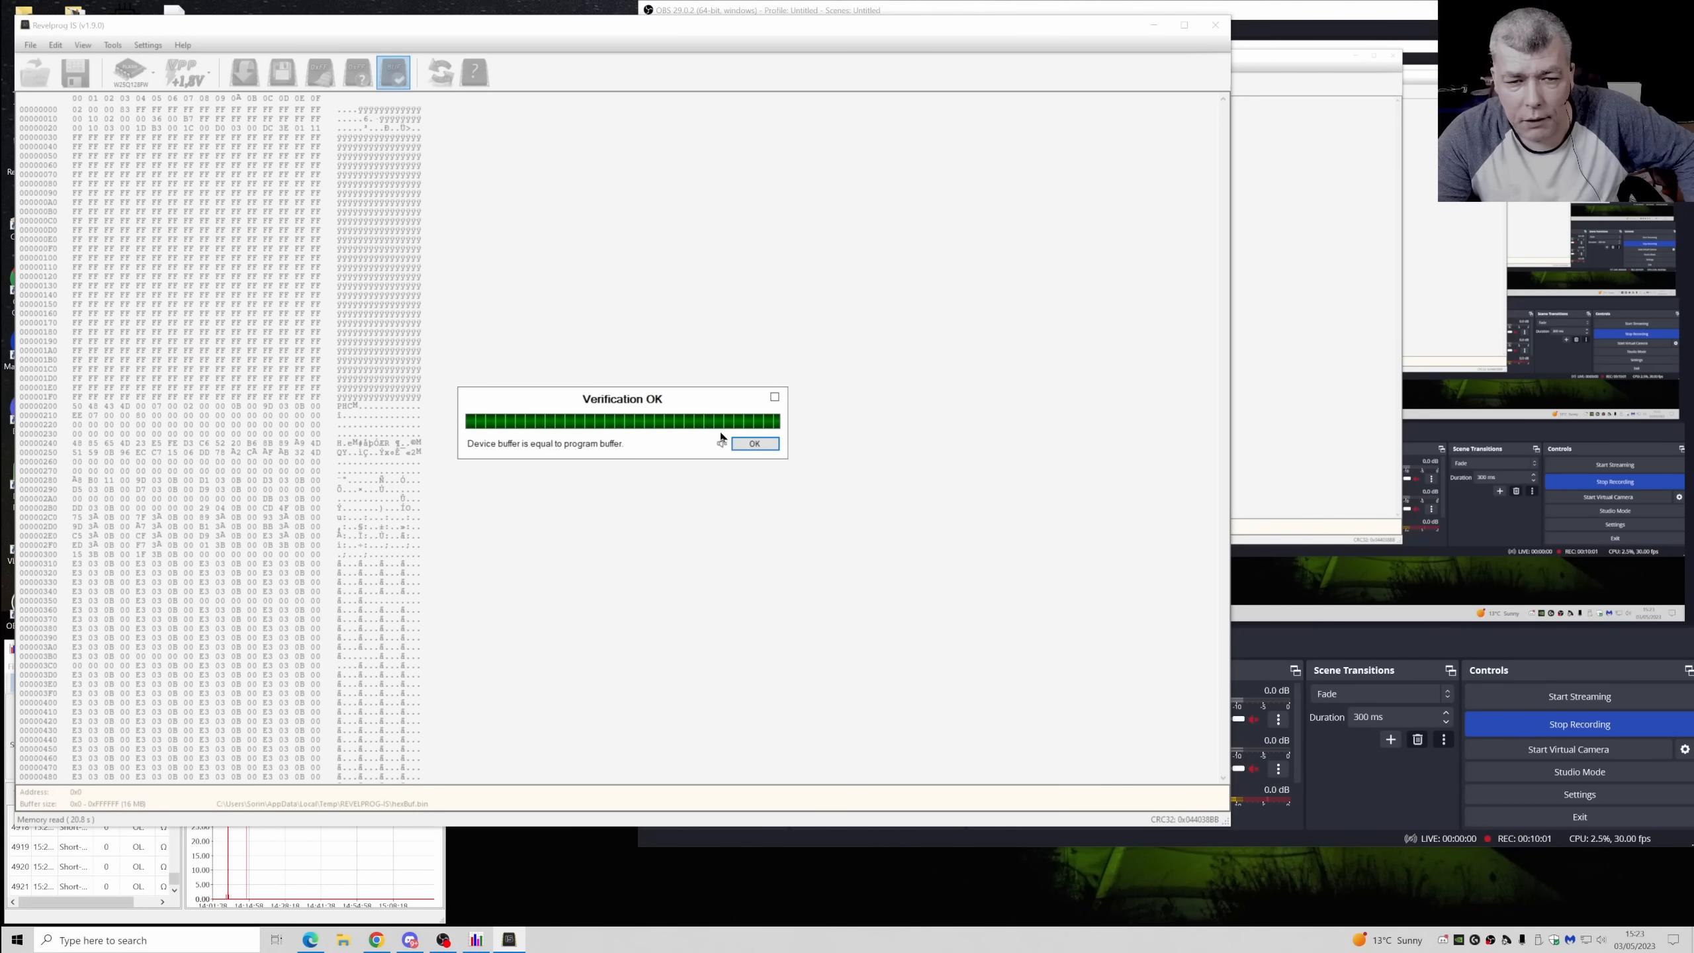
- Dismiss the Verification OK notice and start saving the buffer as a backup file
click(754, 442)
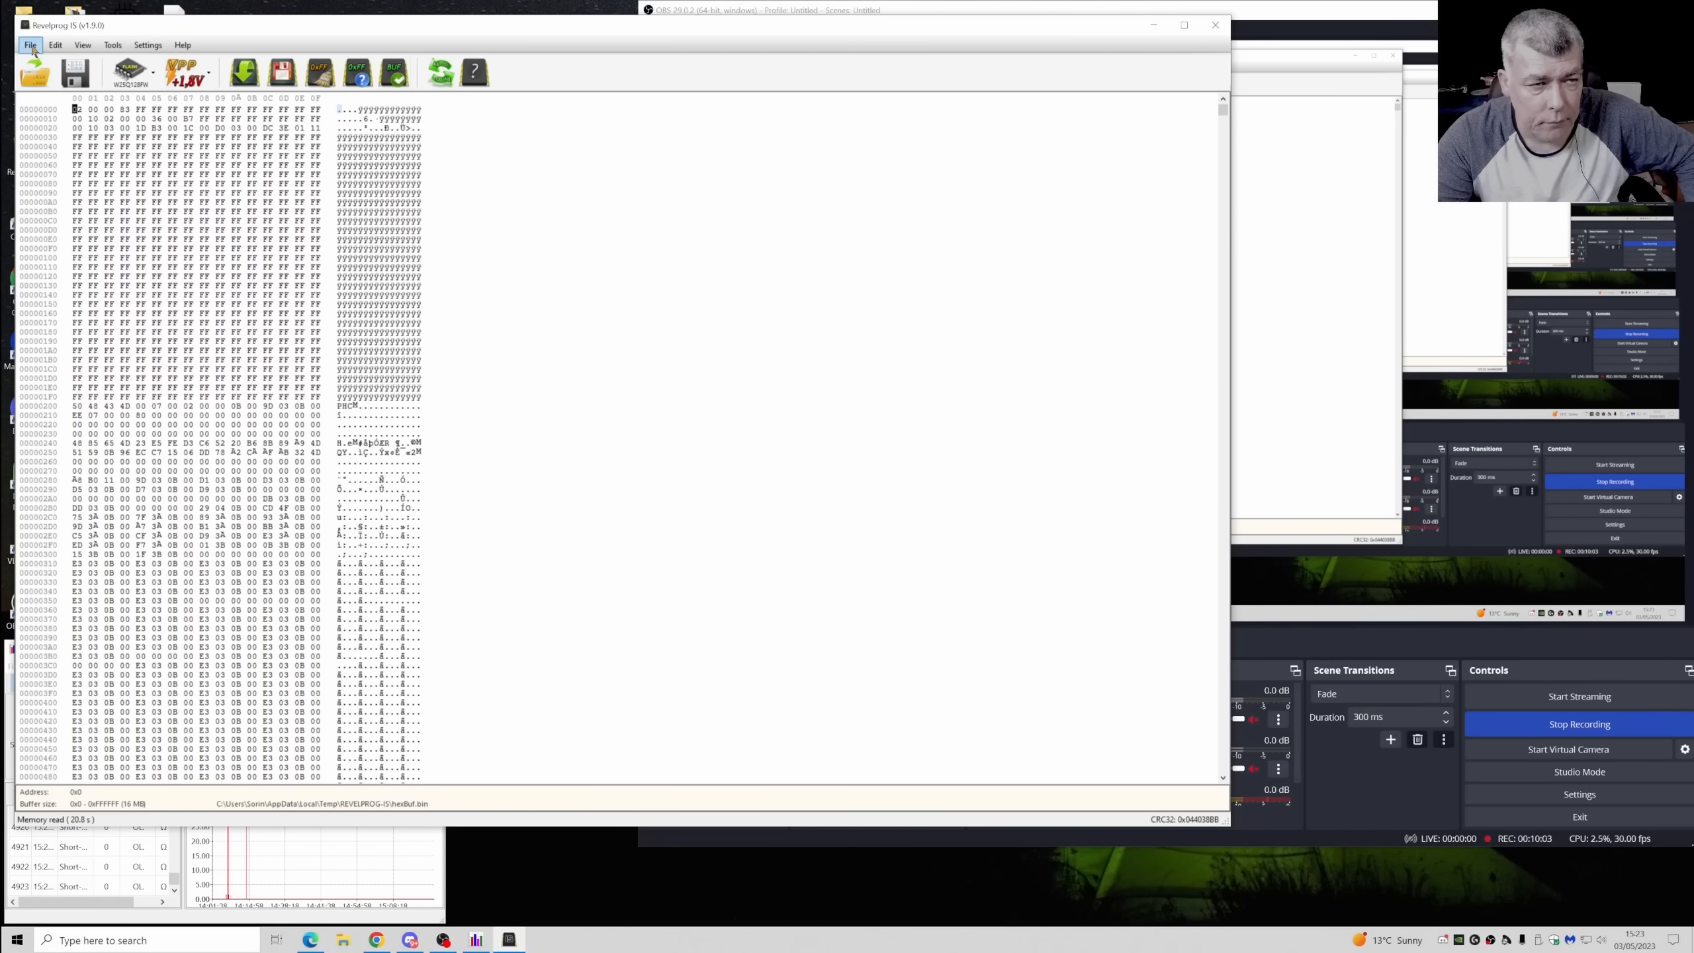
click(29, 45)
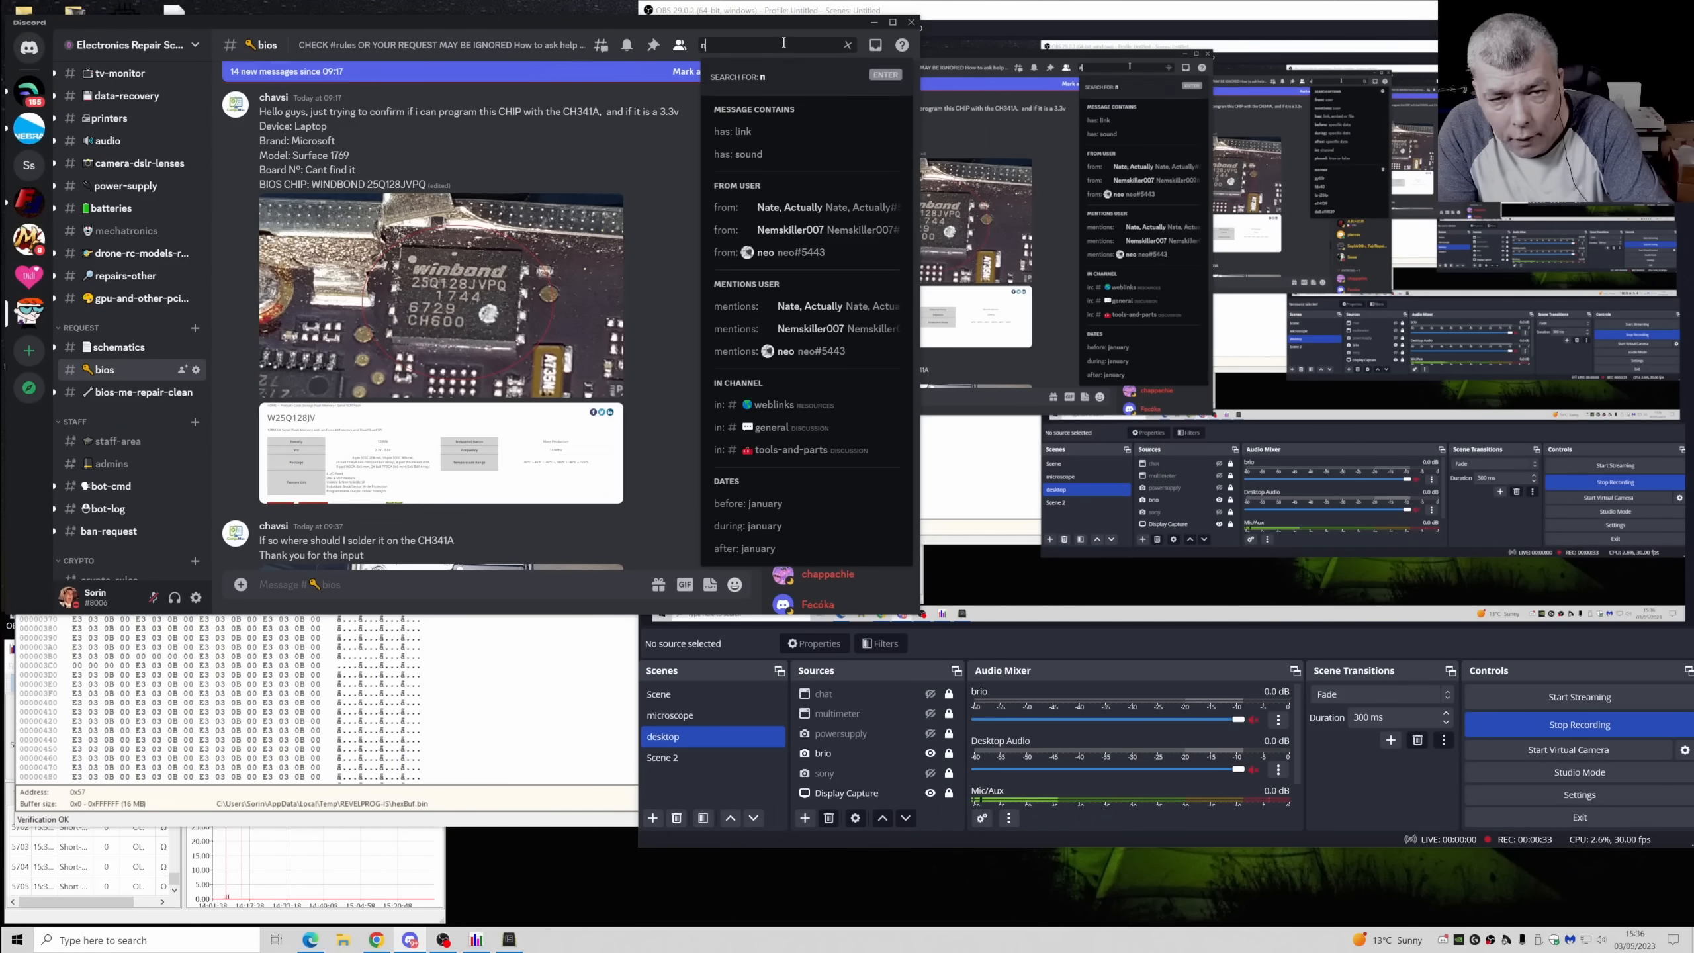
- Search Discord for nm-d281 and download the Legion_5 BIOS .bin attachment
text(nm-d28)
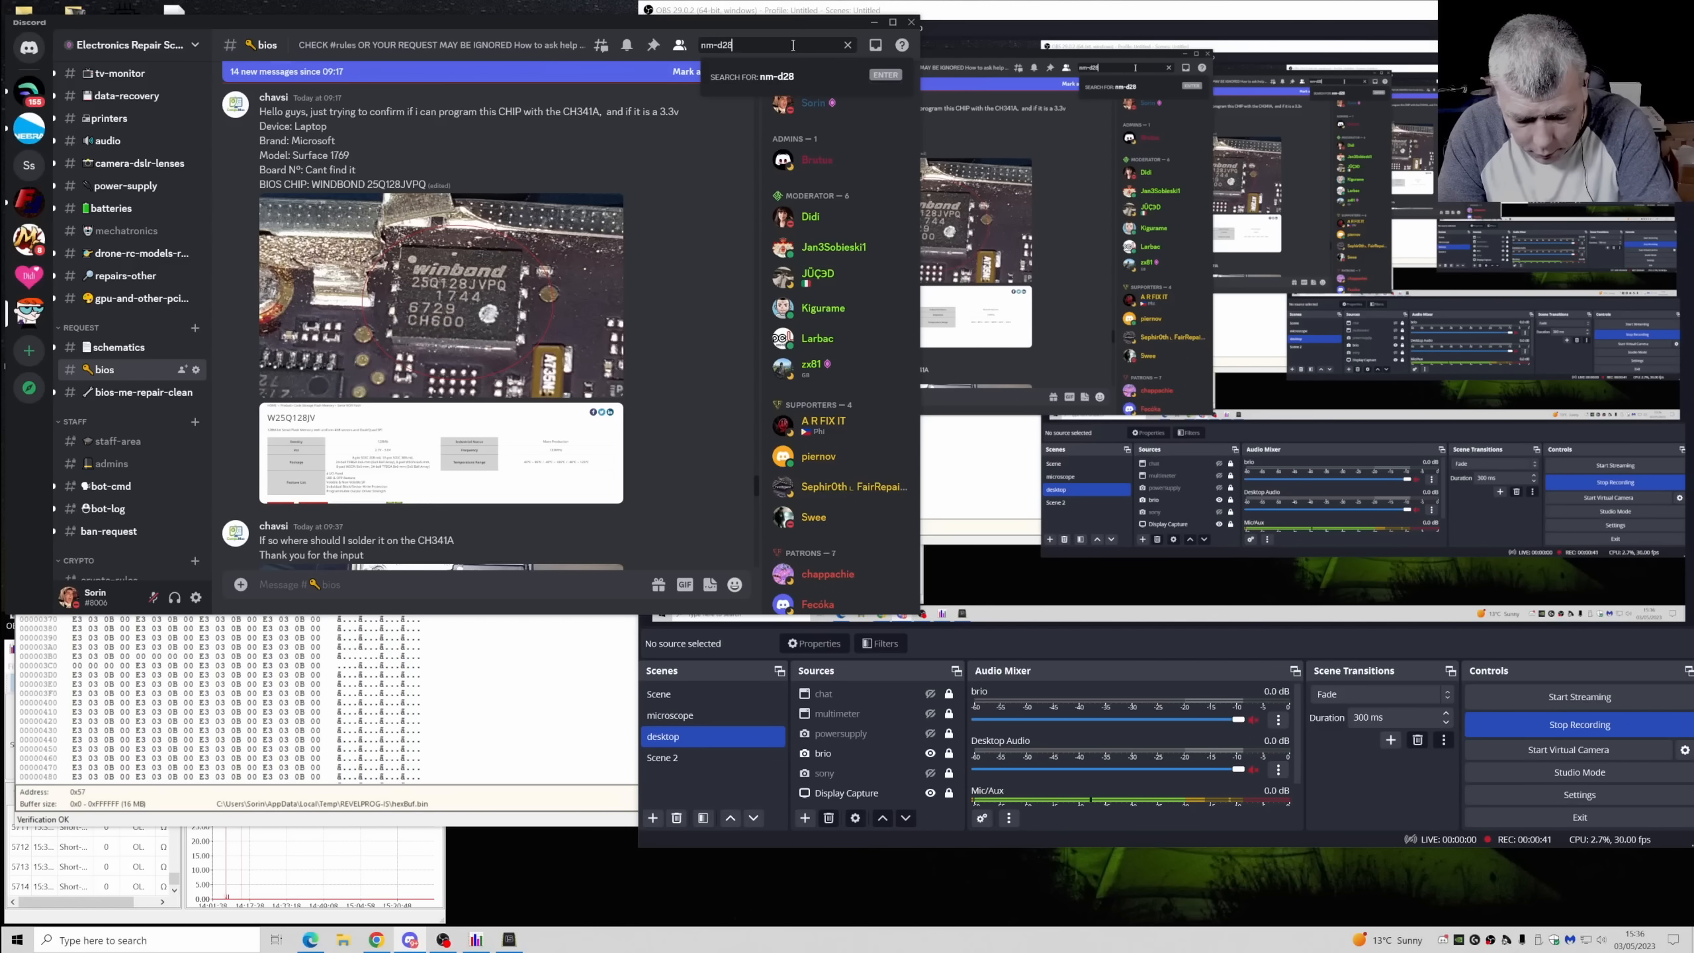
key(enter)
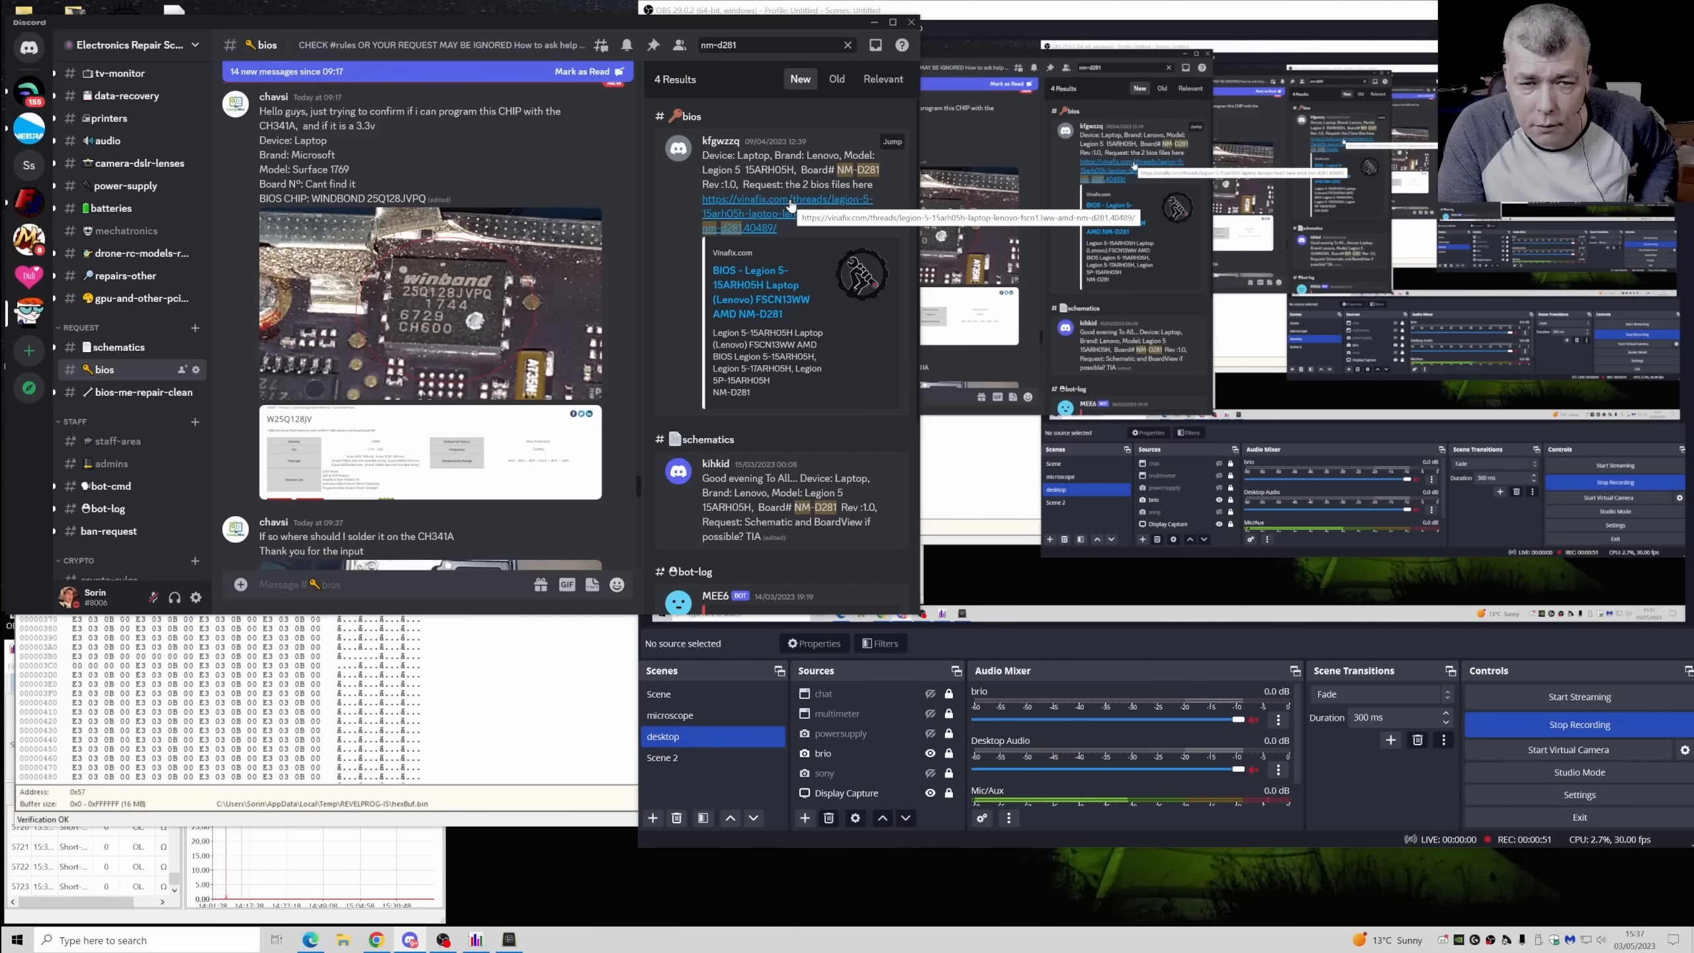
scroll(down, 3)
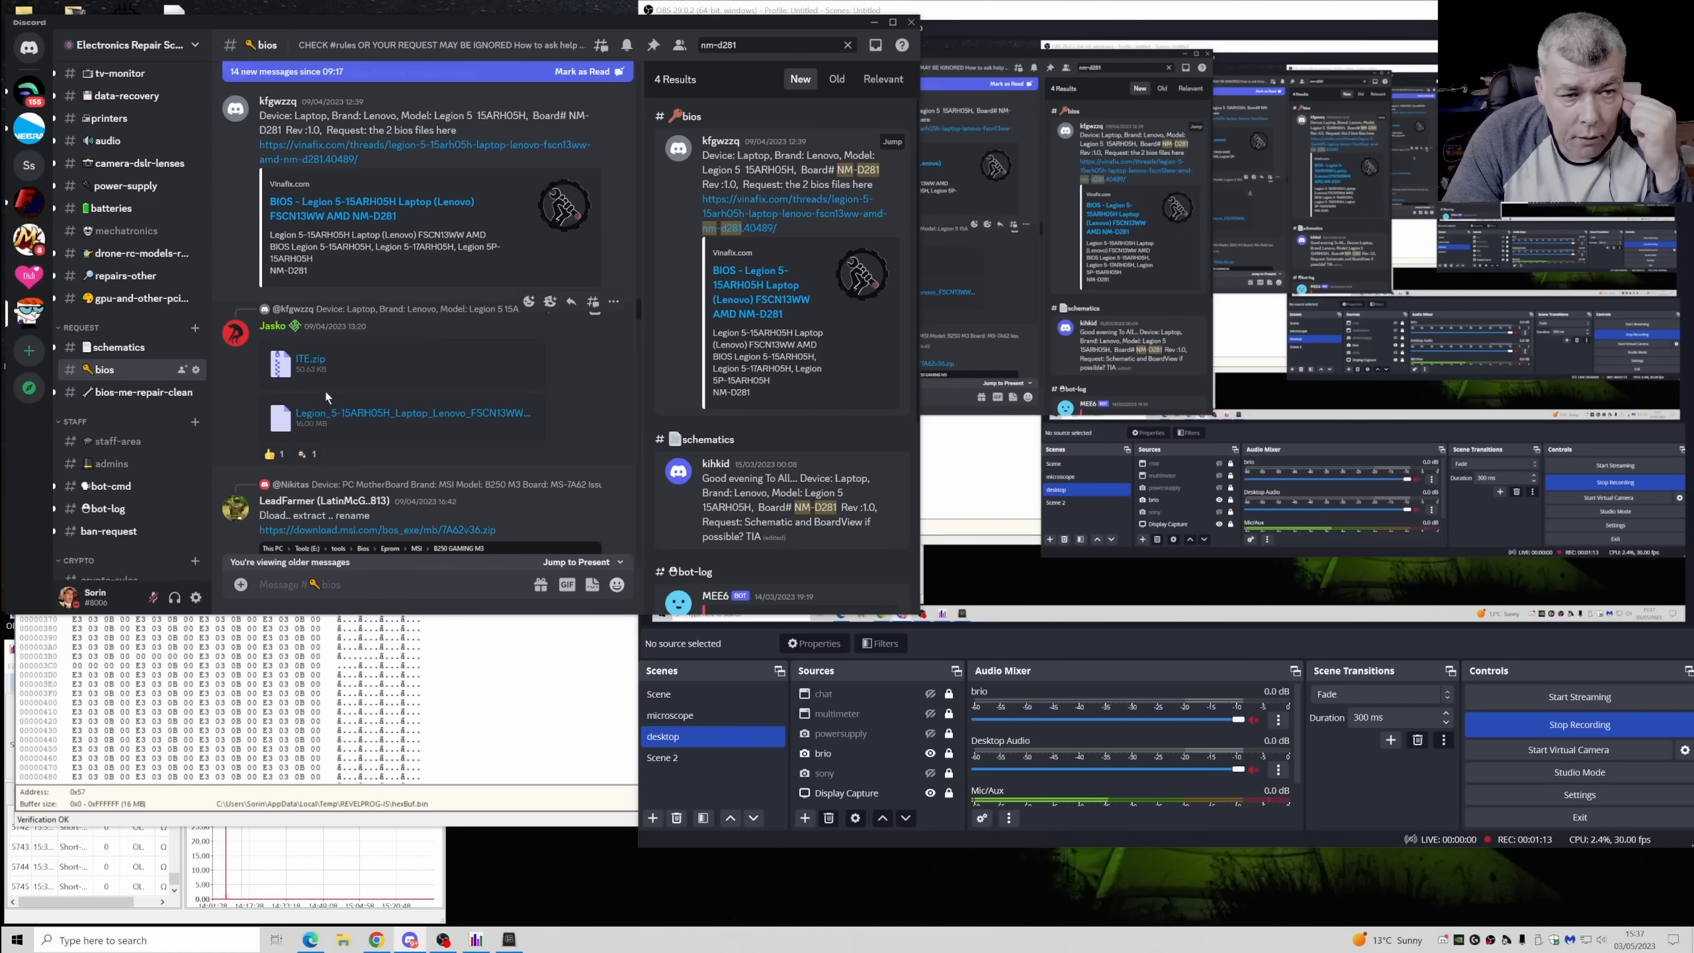
mouse_move(538, 402)
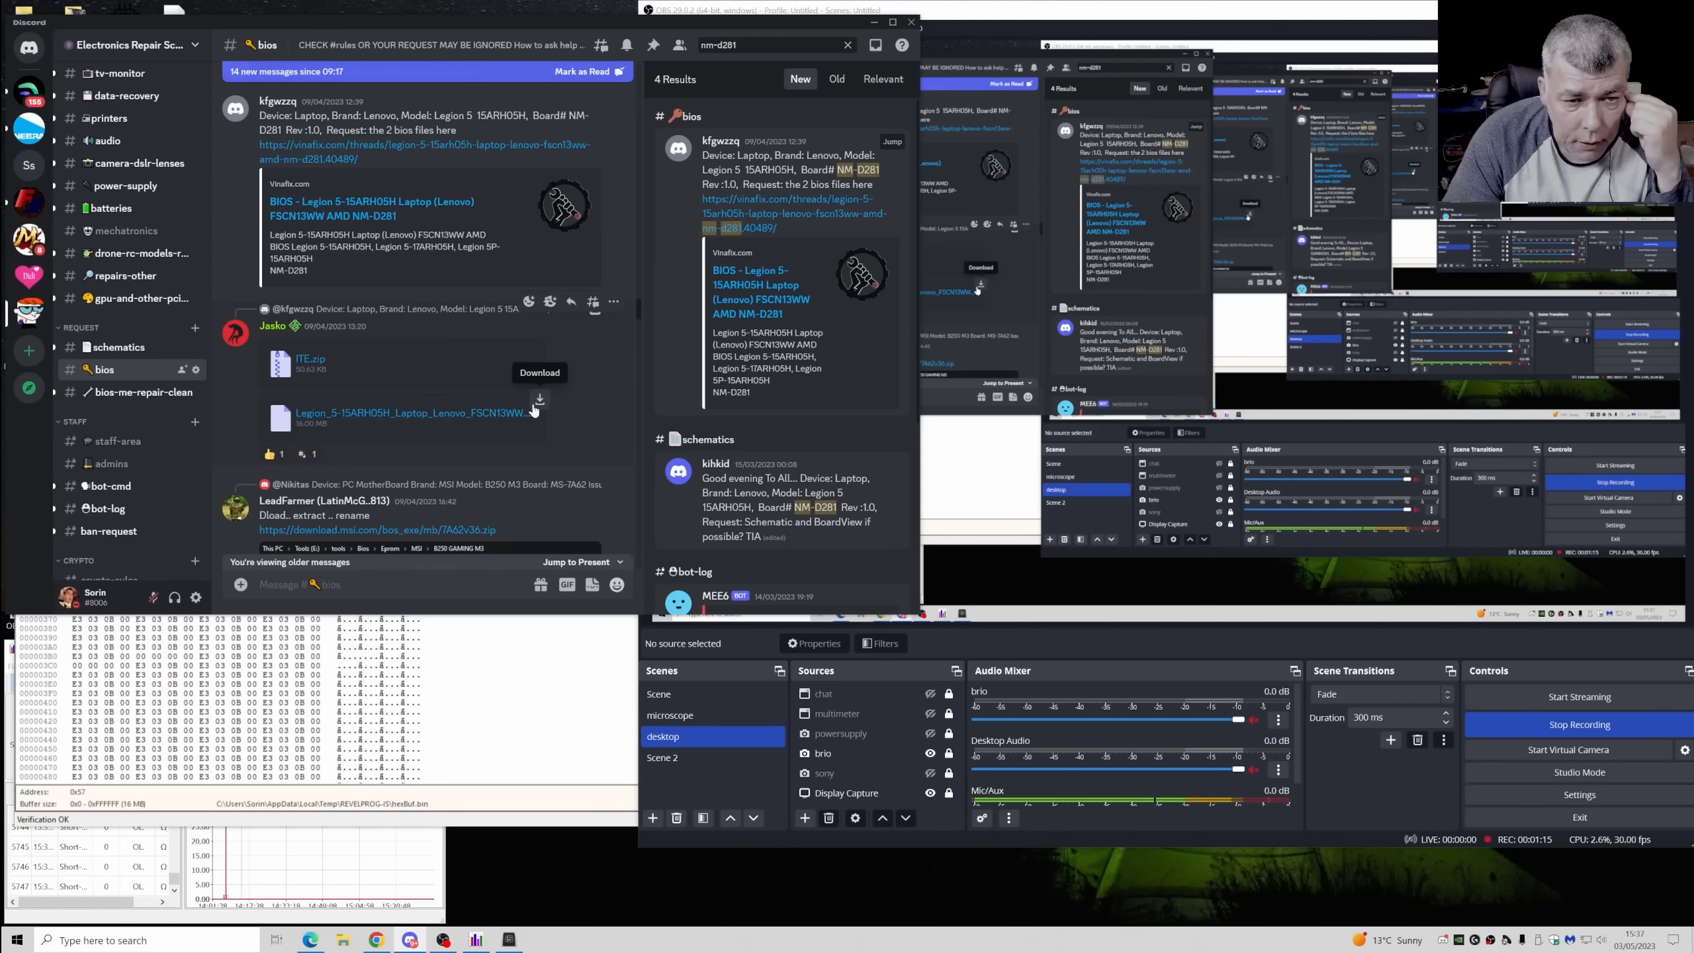
click(415, 413)
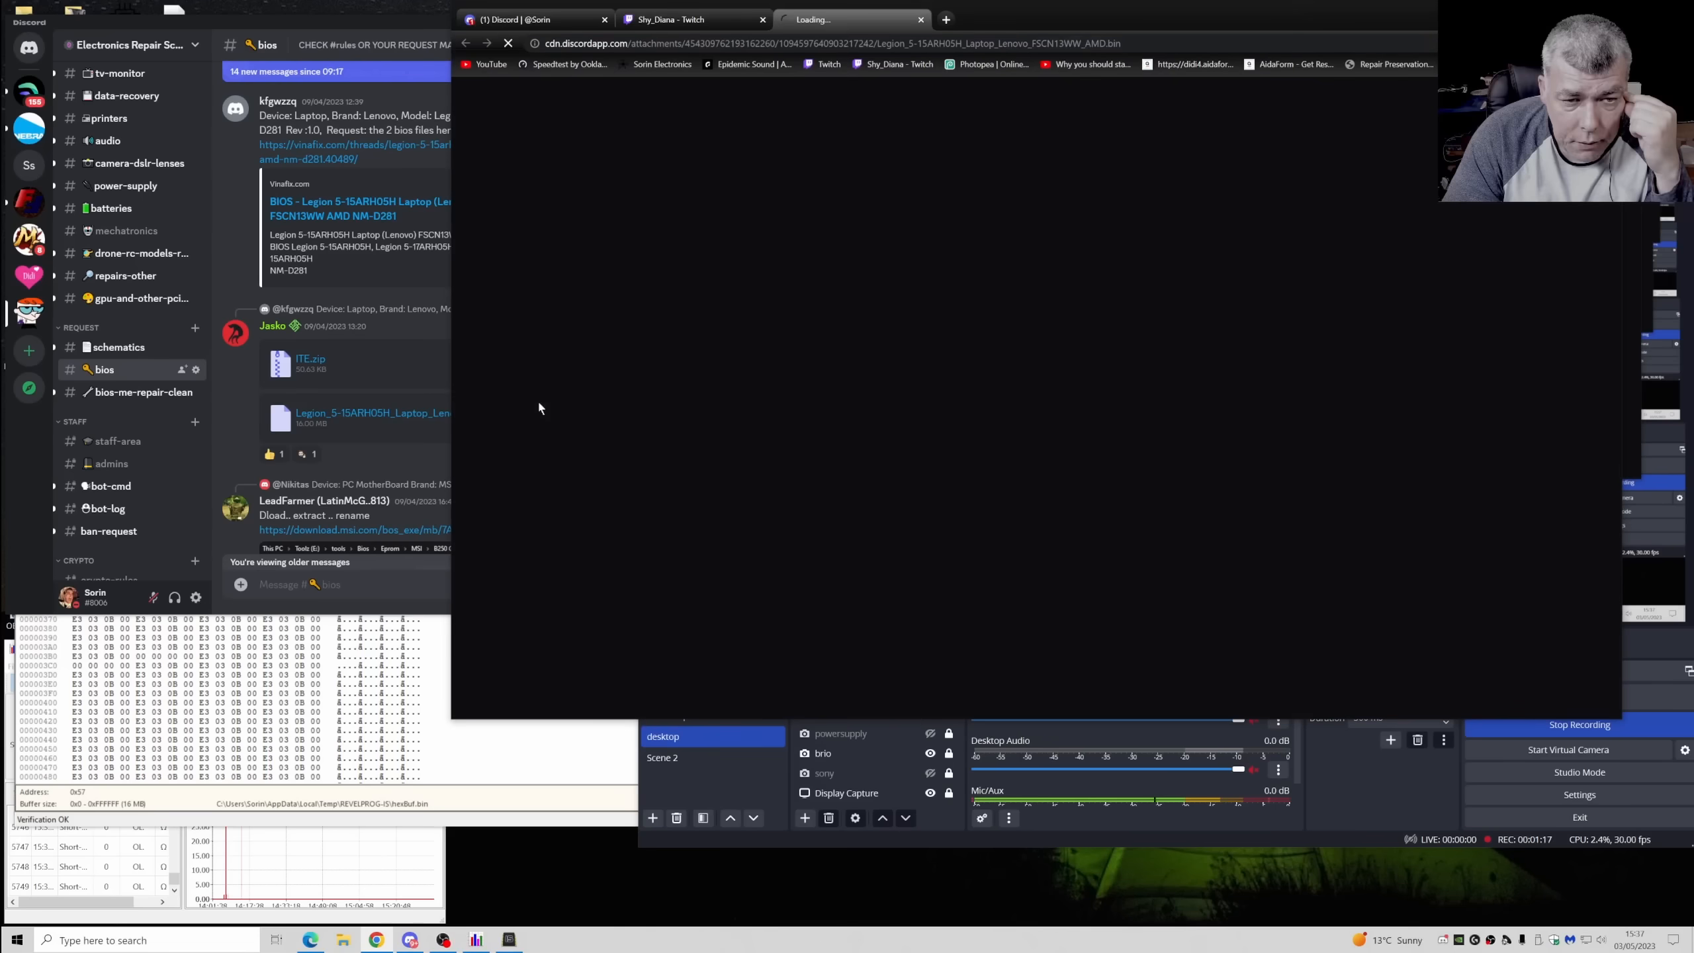
click(26, 29)
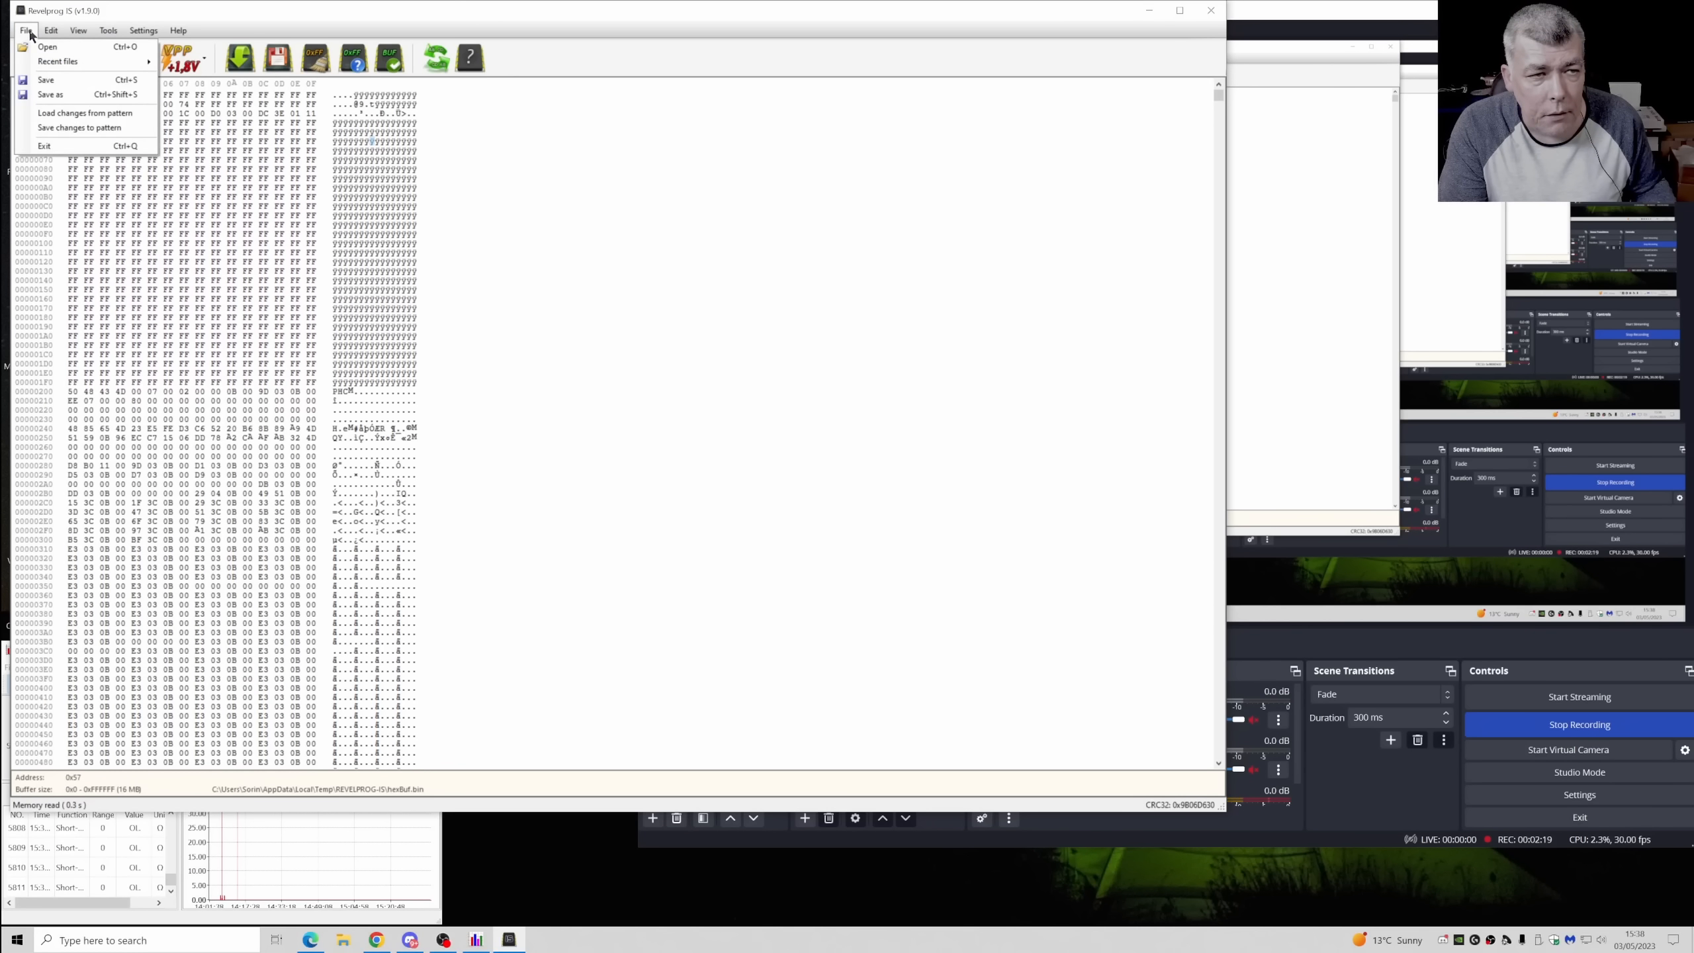
- Open Legion_5_15ARH05H_Laptop_Lenovo_FSCN13WW_AMD.bin from the Desktop into the buffer
click(47, 46)
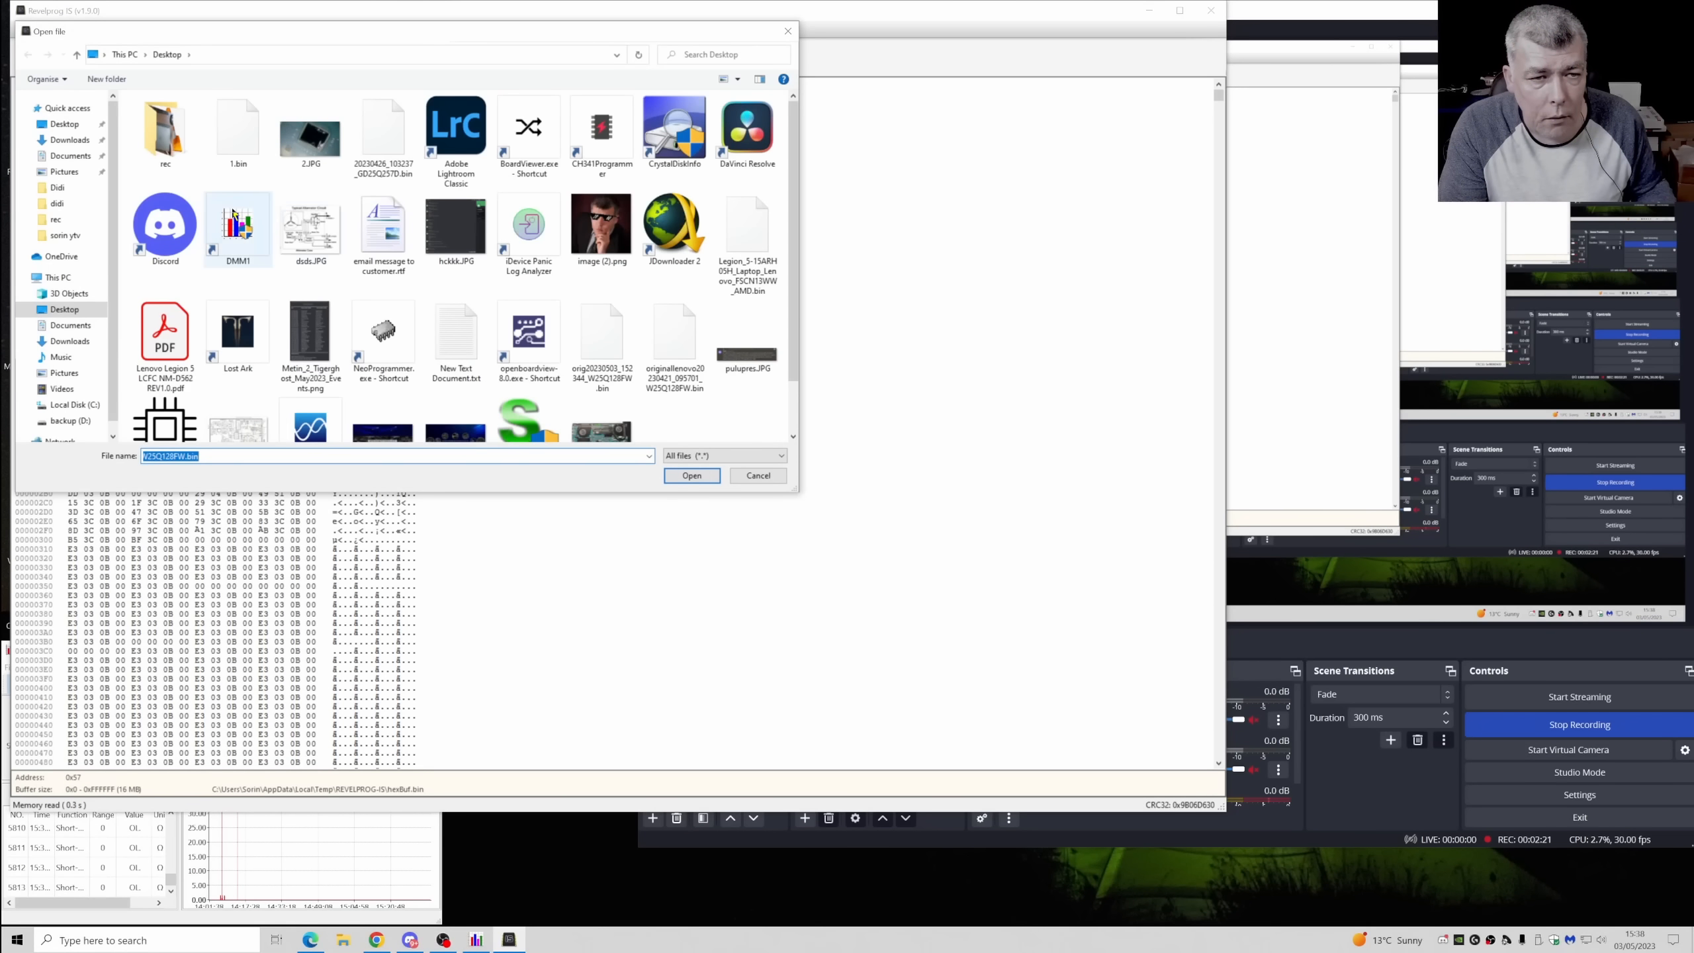
scroll(down, 3)
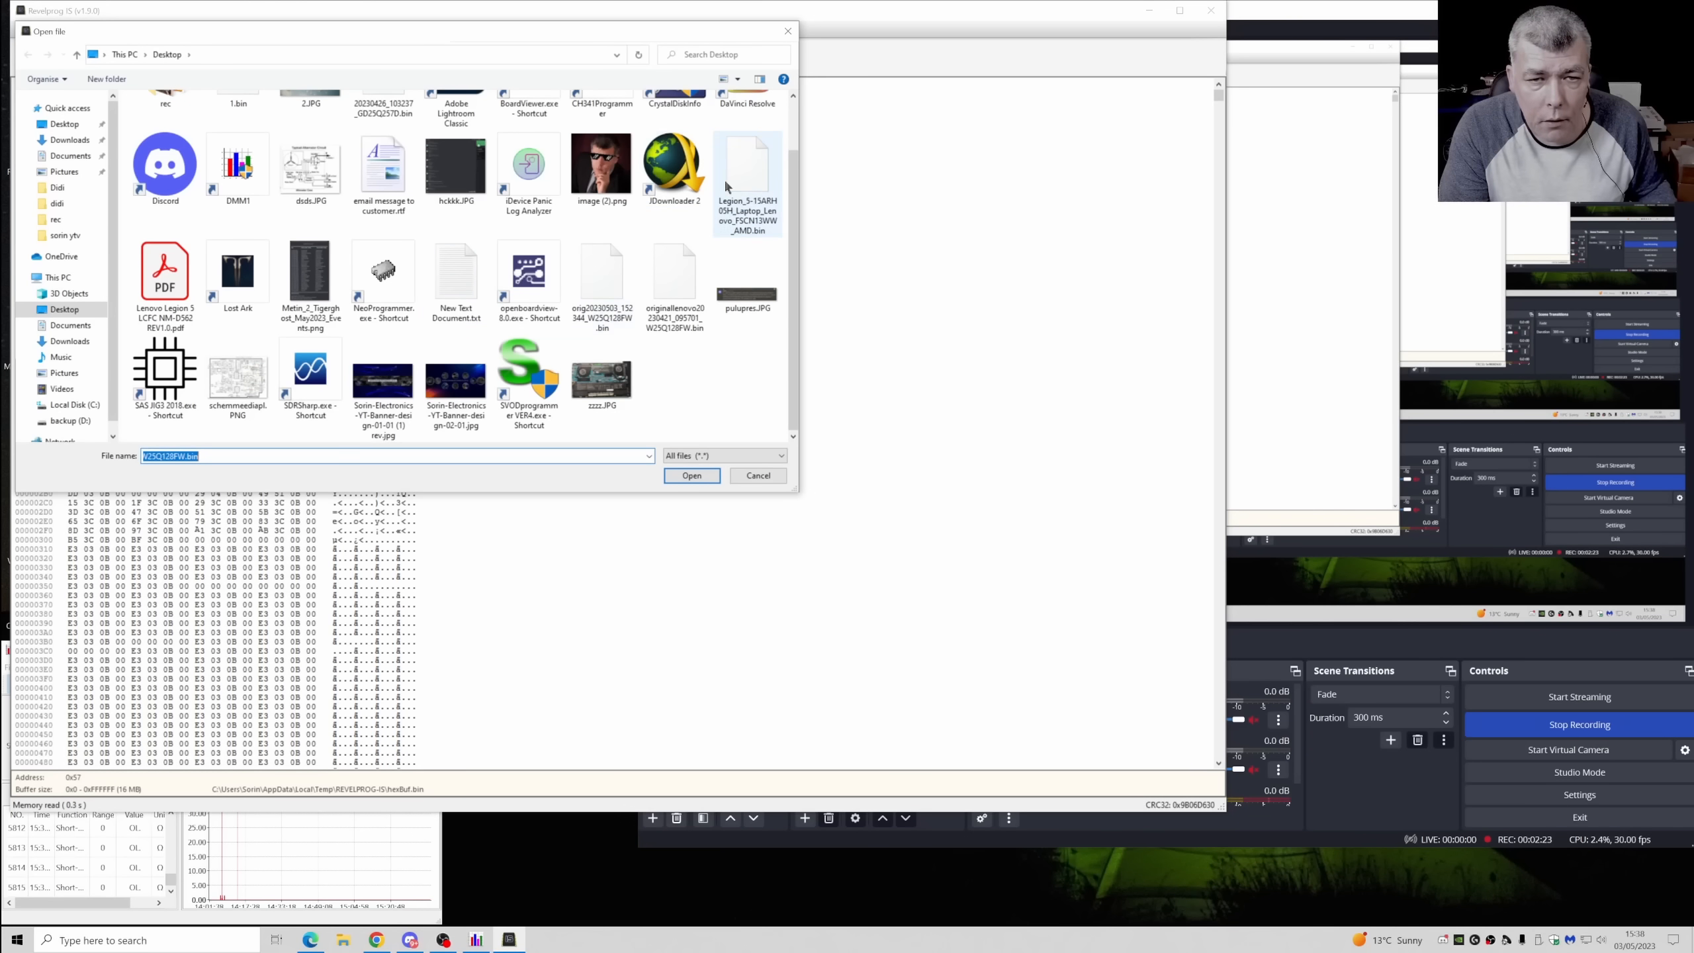
click(692, 475)
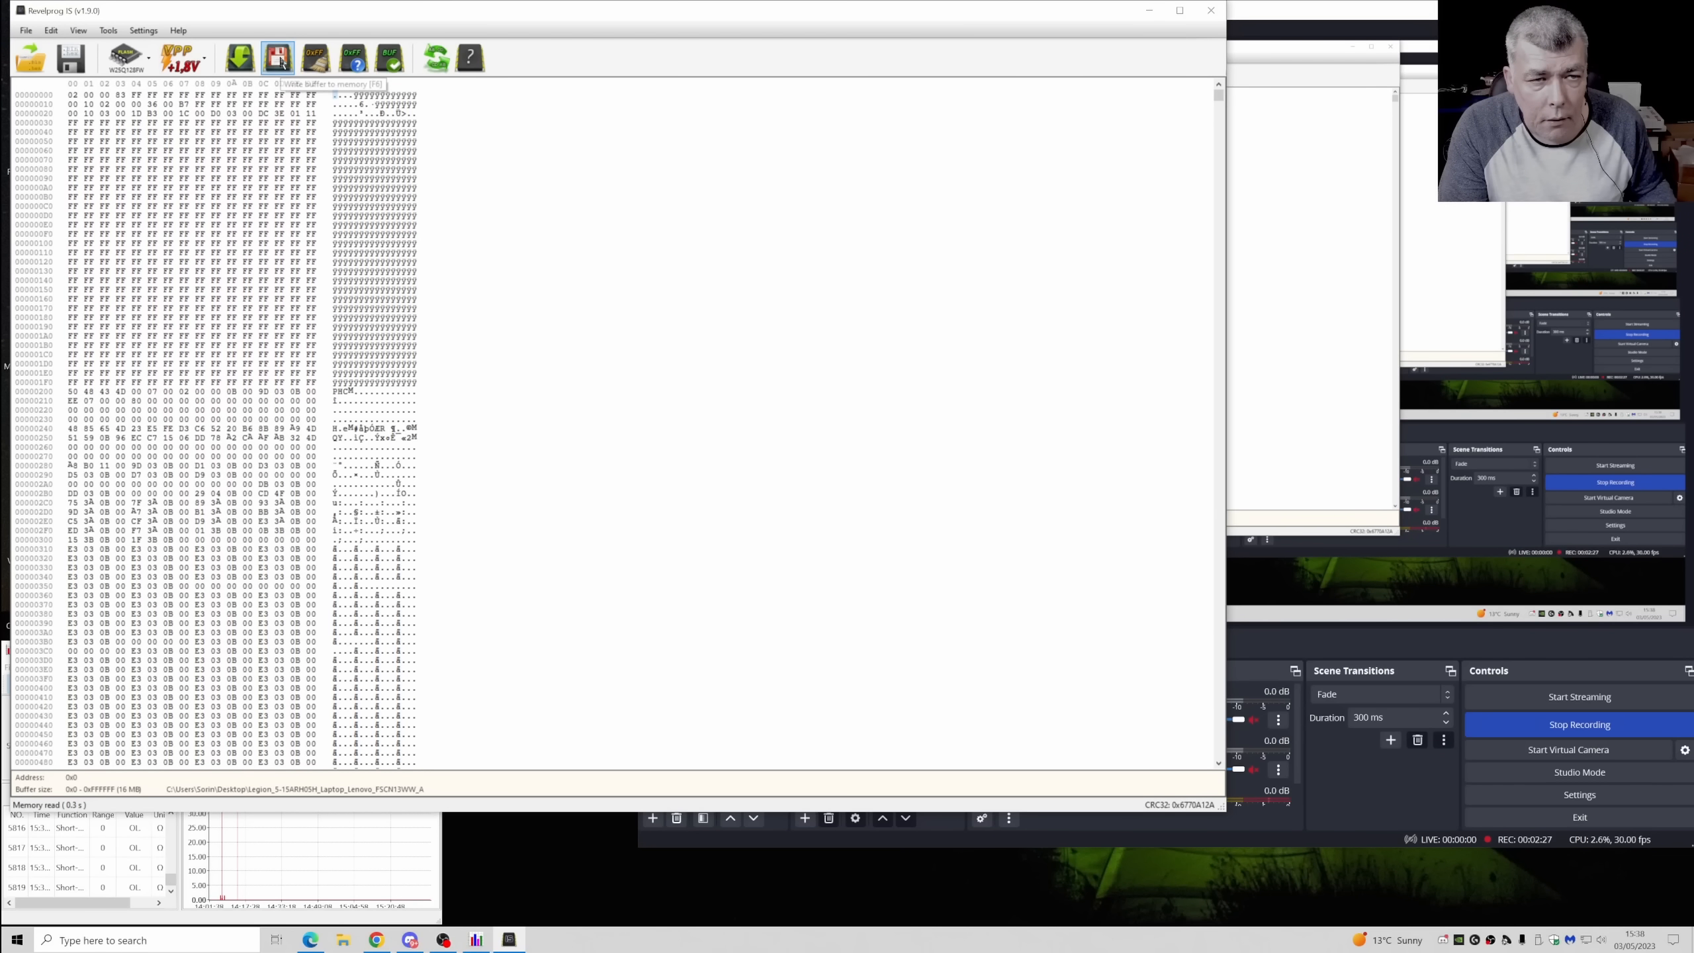
- Write the buffer to the chip and confirm the Program device prompt
click(278, 58)
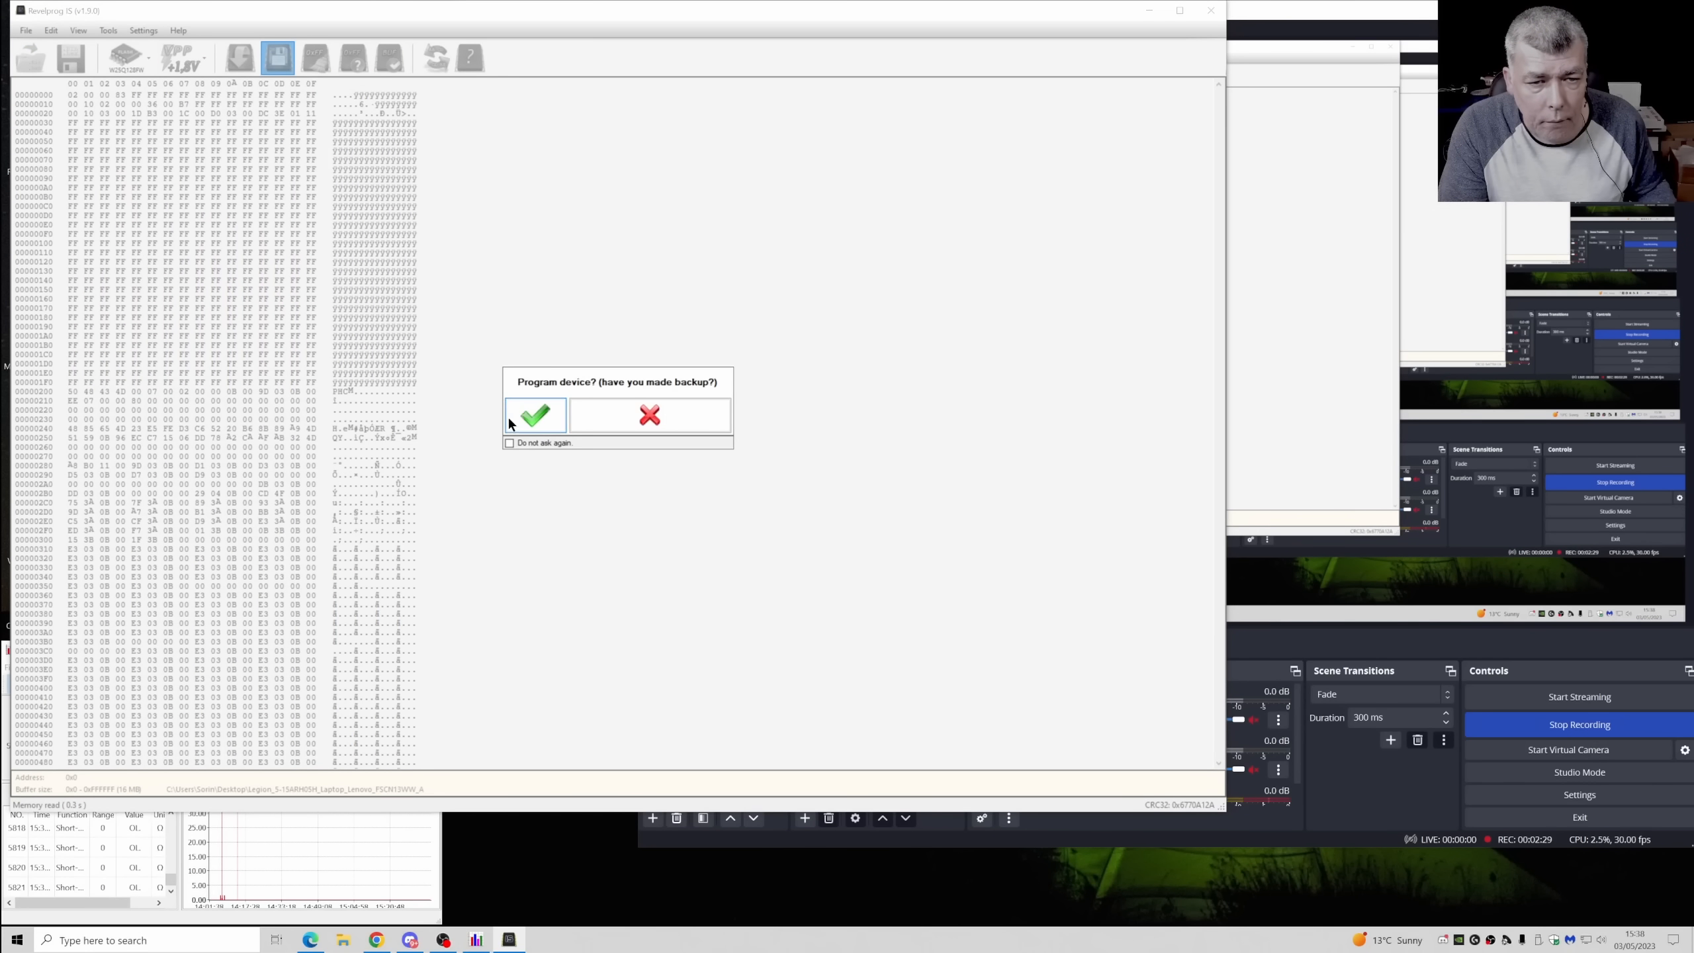
click(534, 416)
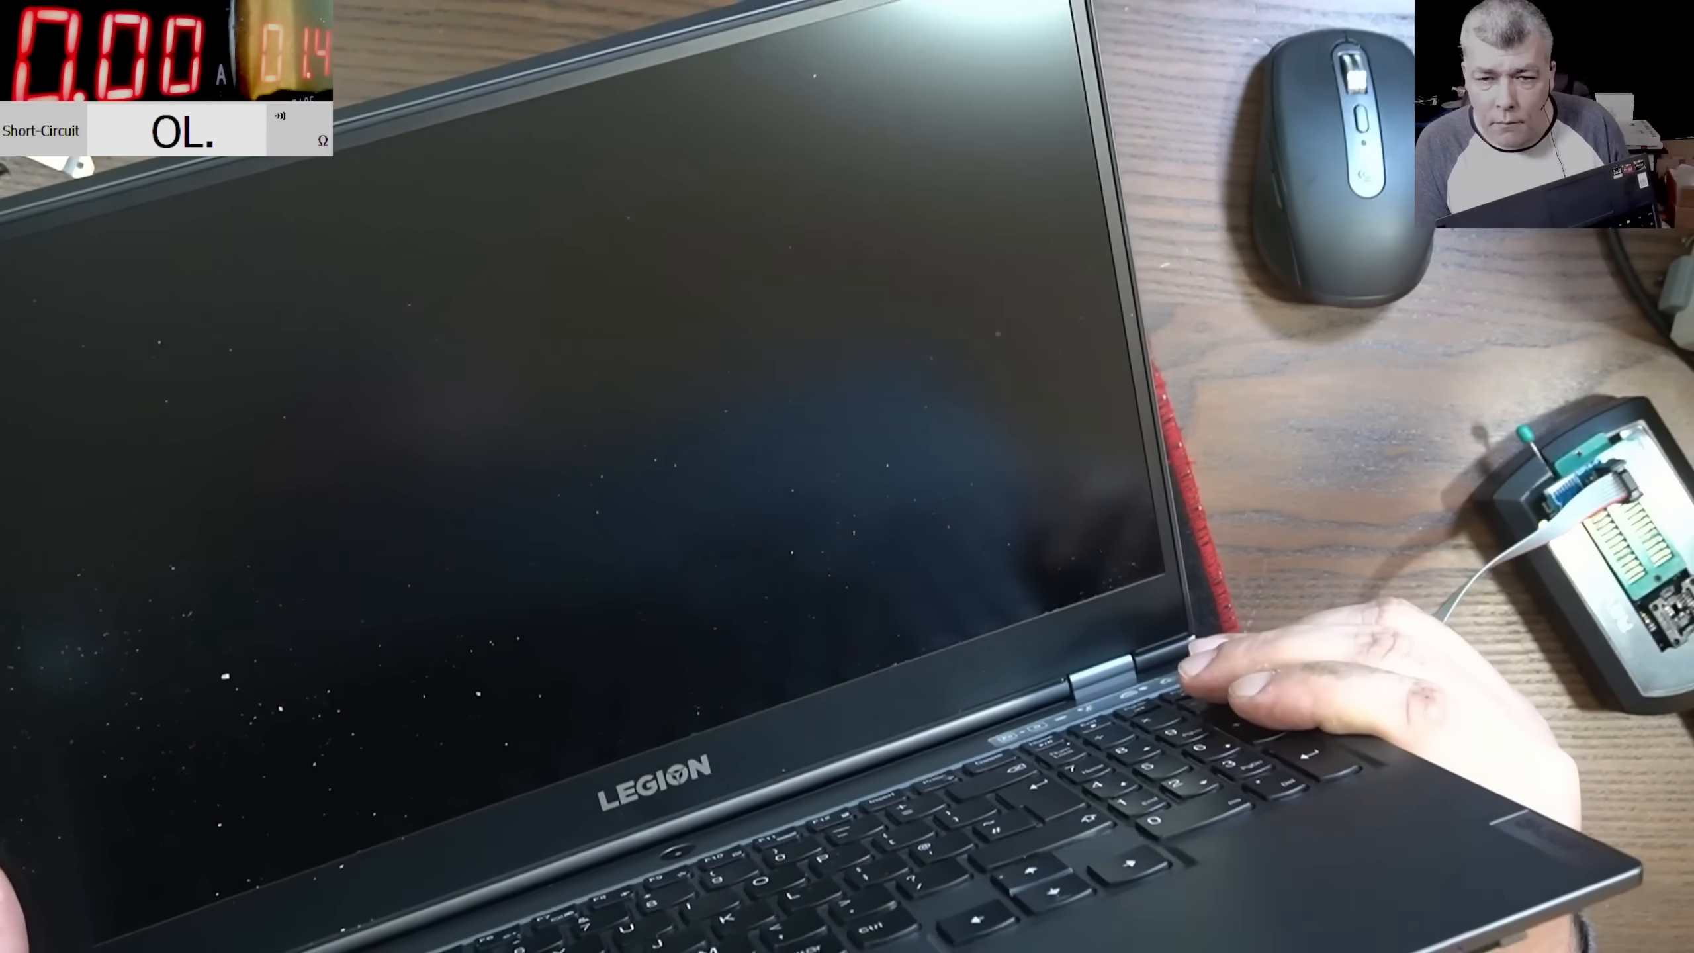
- Power on the Legion laptop and dismiss the EFI PXE boot failure confirmation
click(1134, 675)
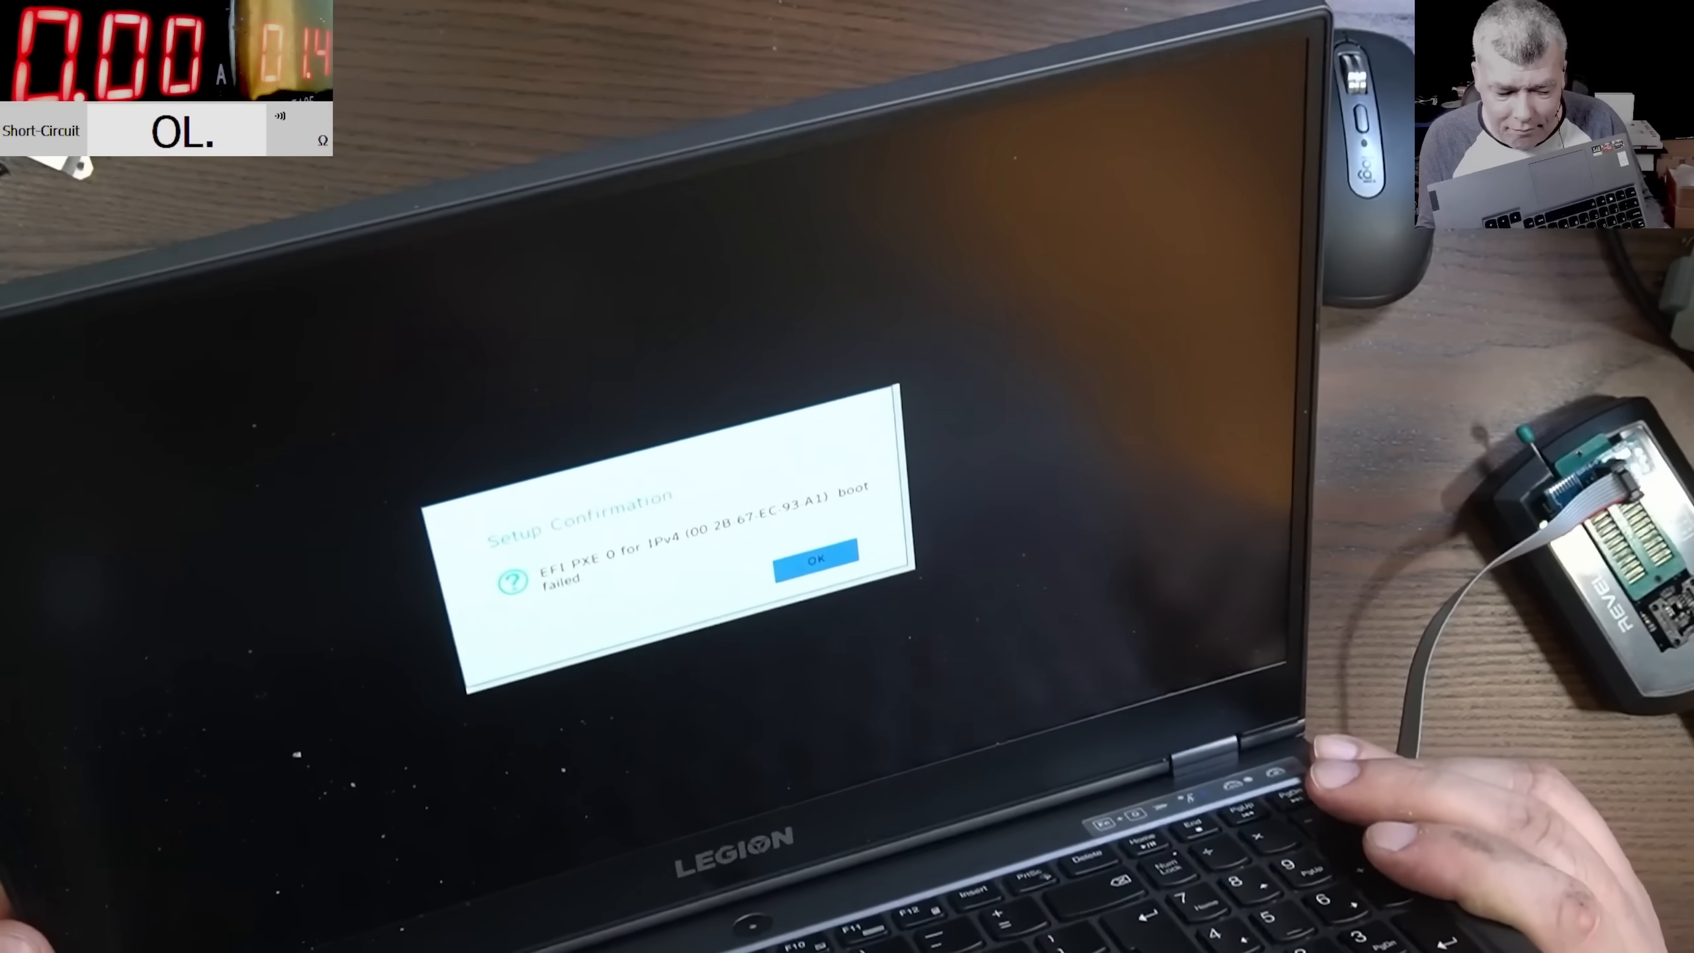
click(815, 563)
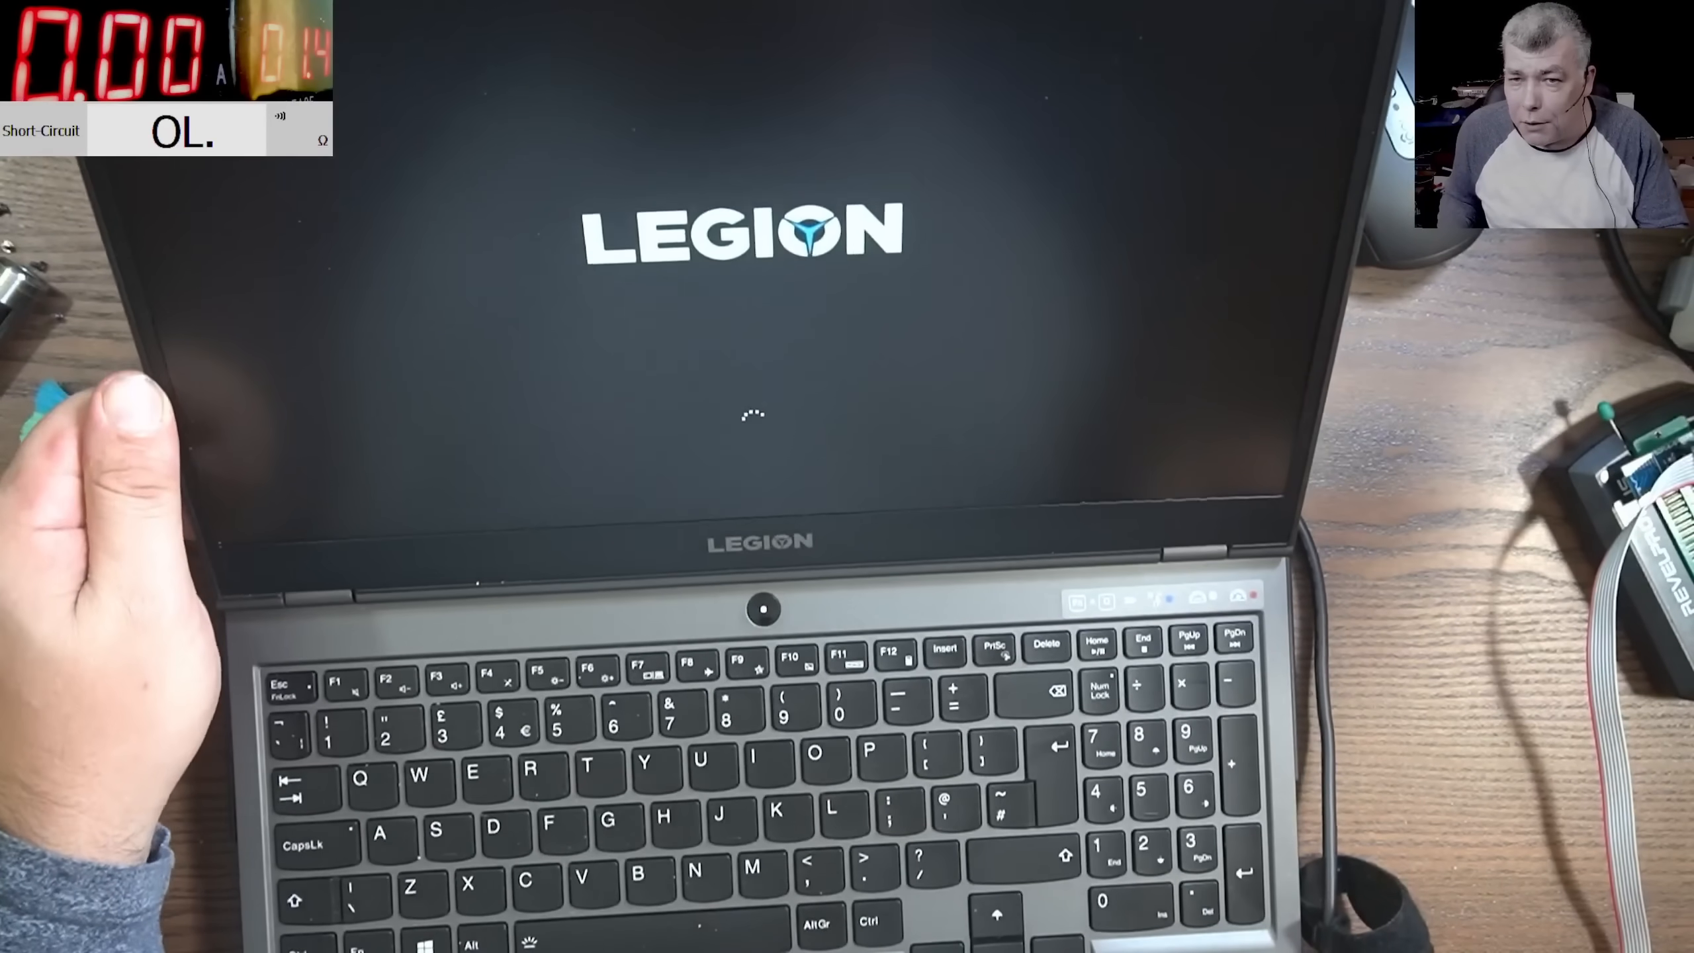